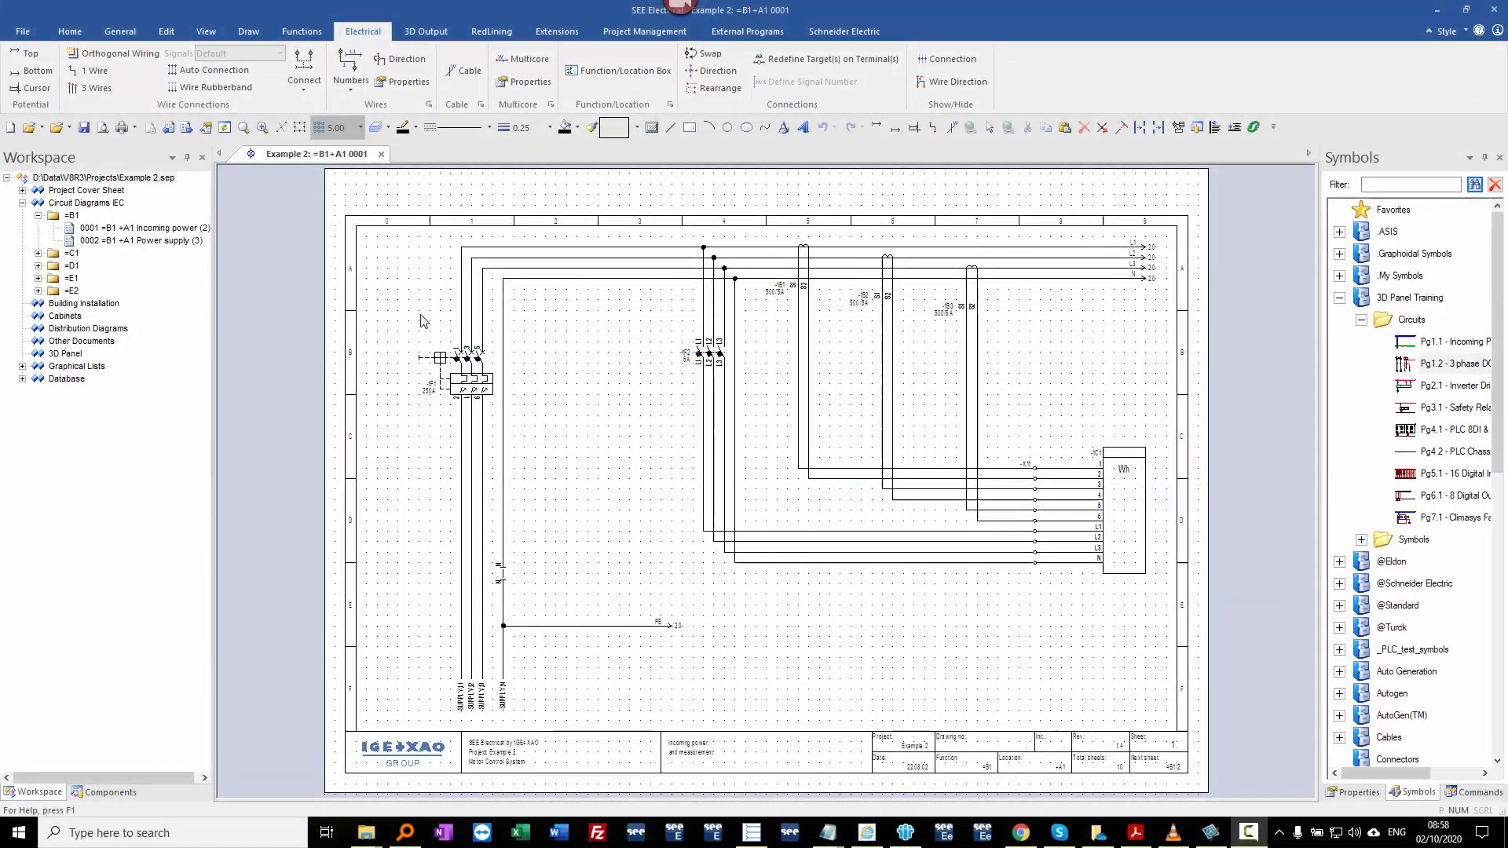
Select the =B1 folder and expand =C1 and =D1 to list their pages
left_click(72, 215)
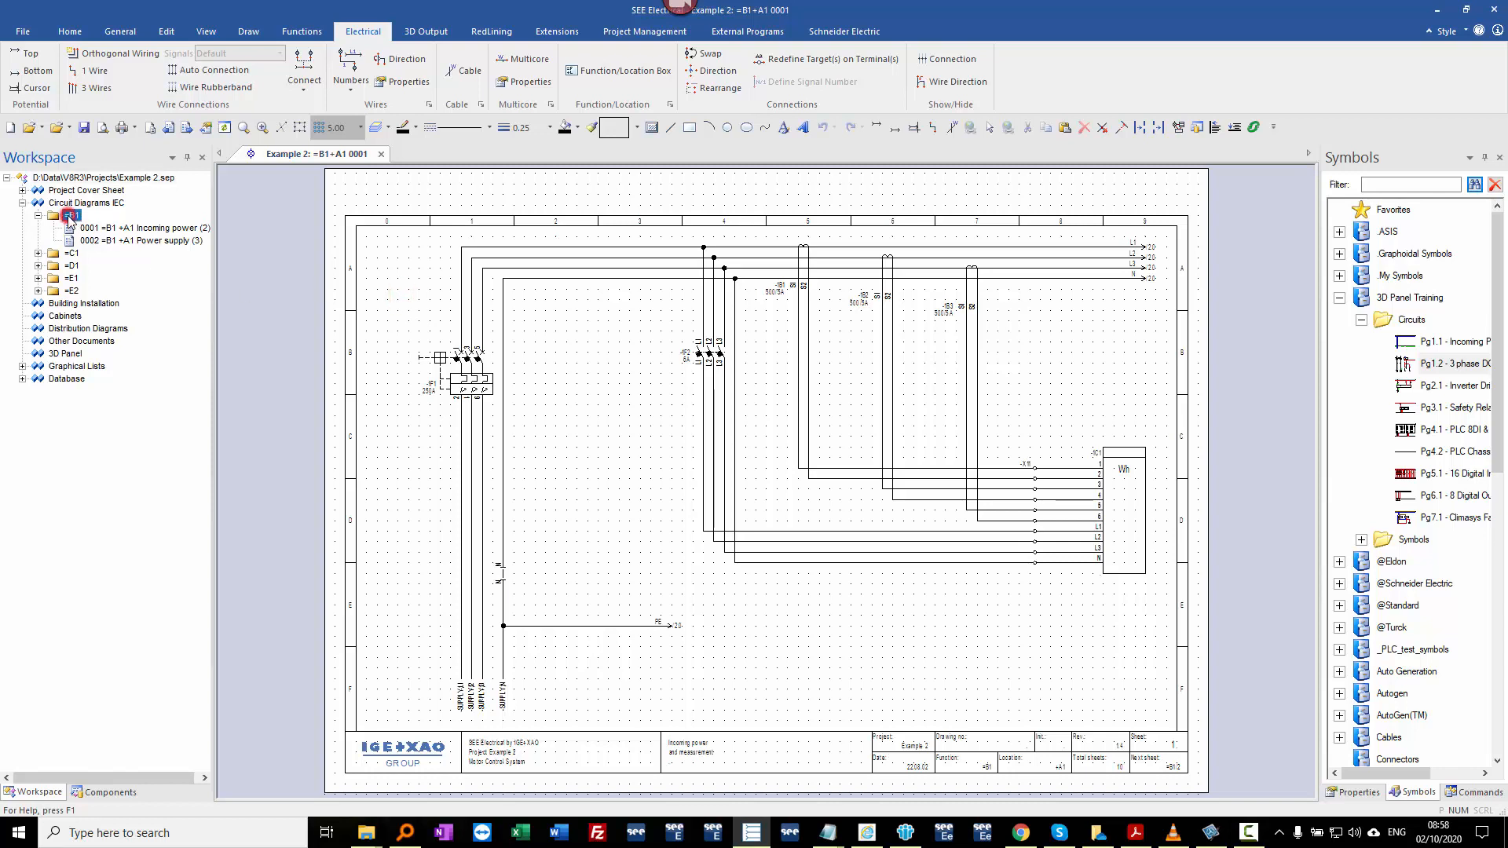
left_click(72, 215)
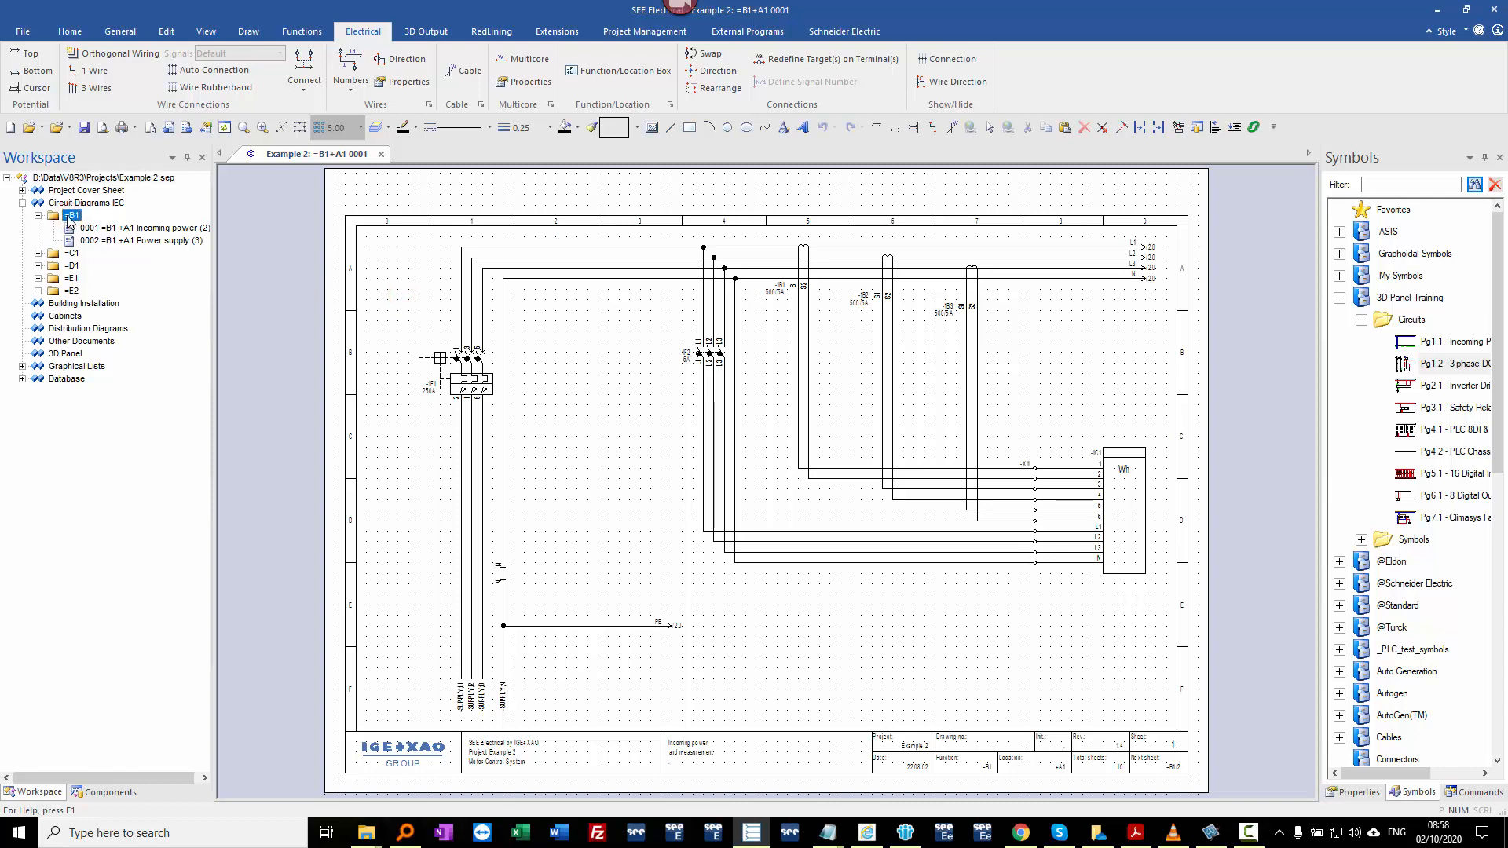
left_click(54, 253)
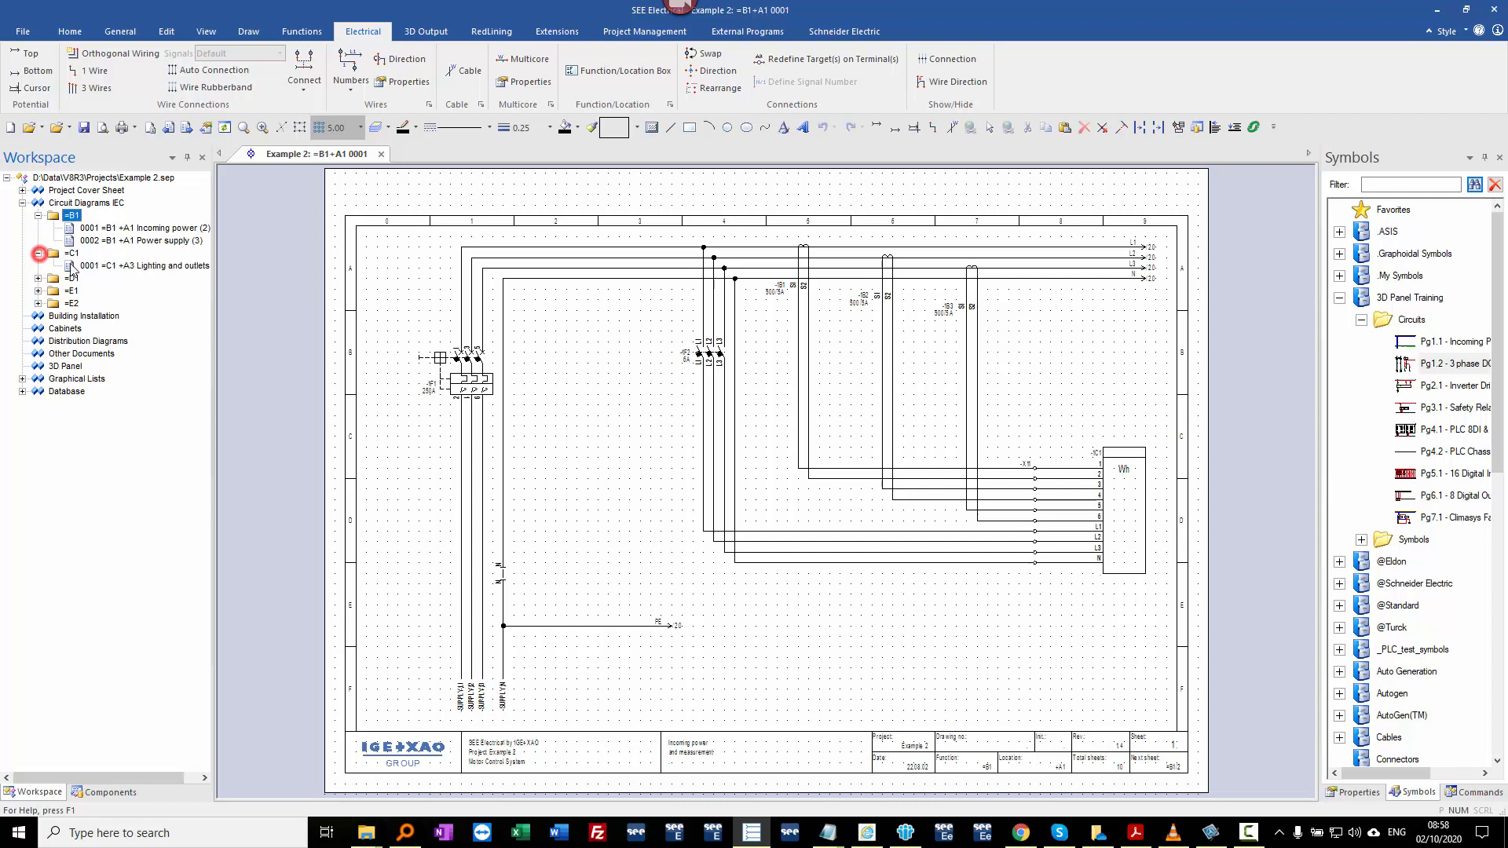
left_click(145, 266)
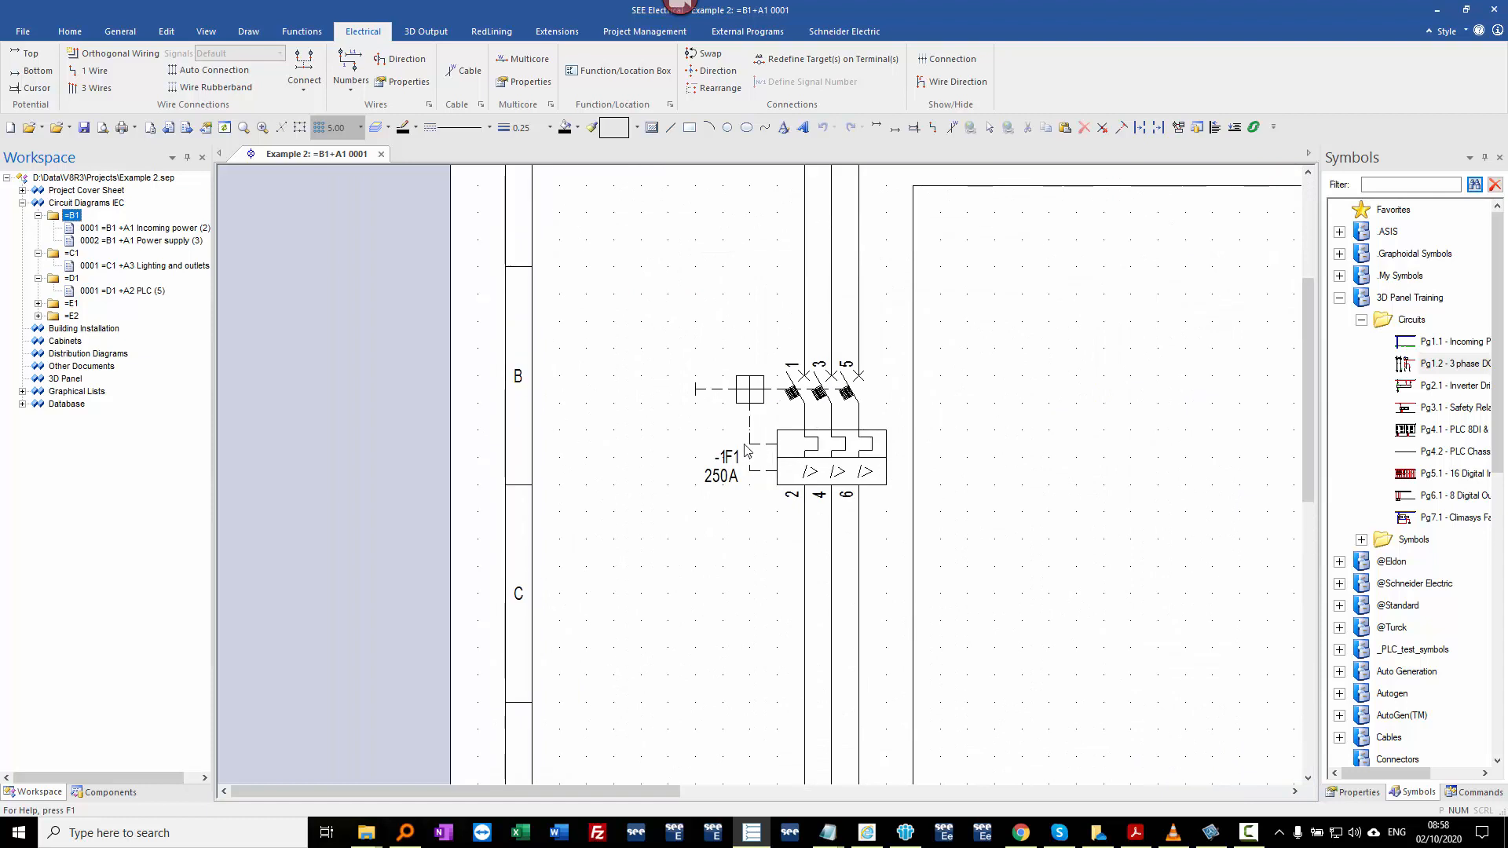
Open the =C1 +A3 Lighting and outlets page and review breaker -1F1's properties
left_click(144, 265)
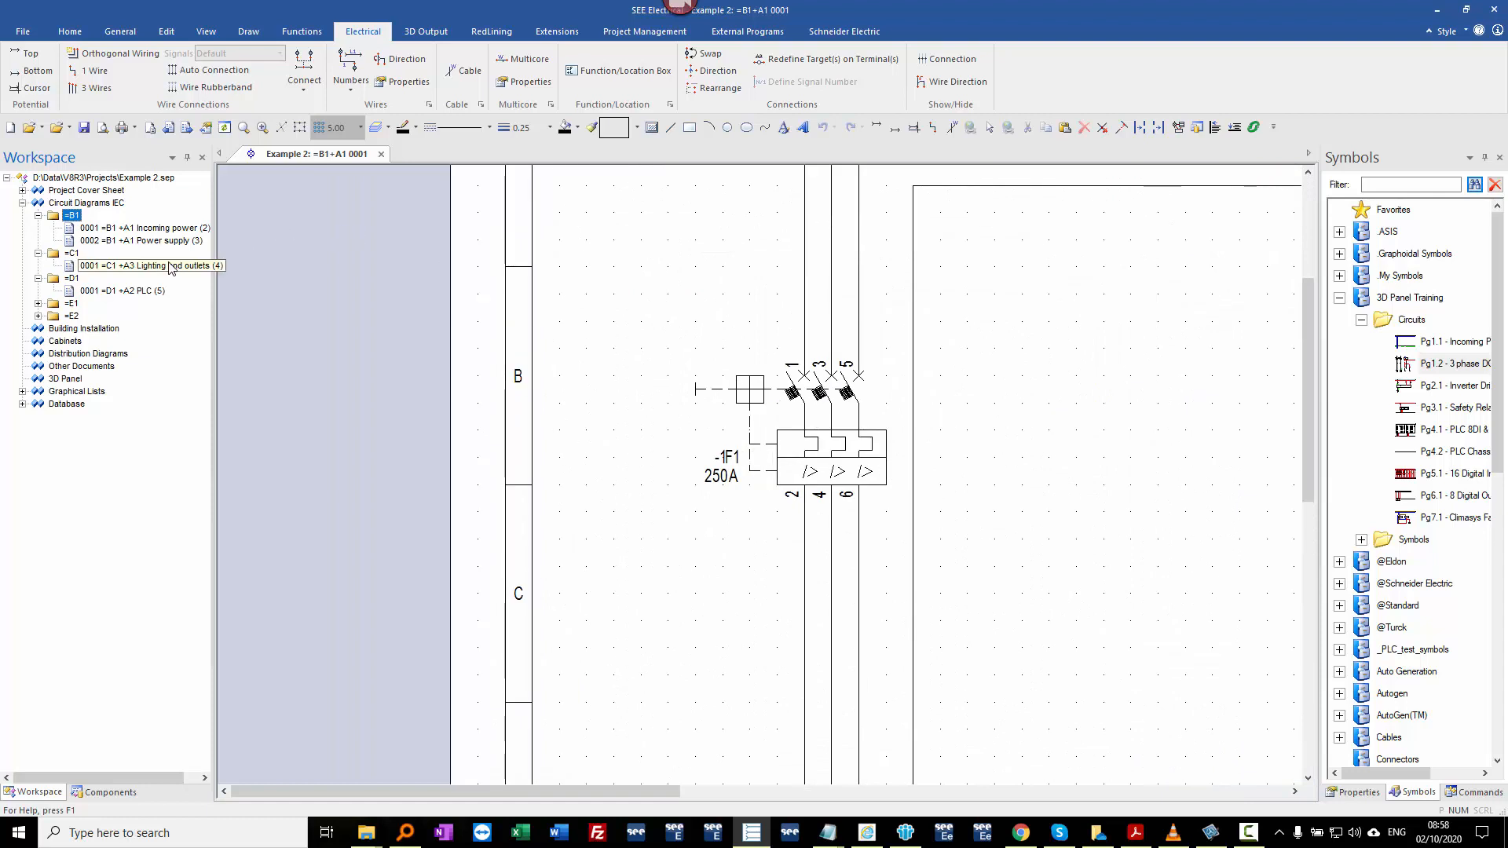
double_click(144, 265)
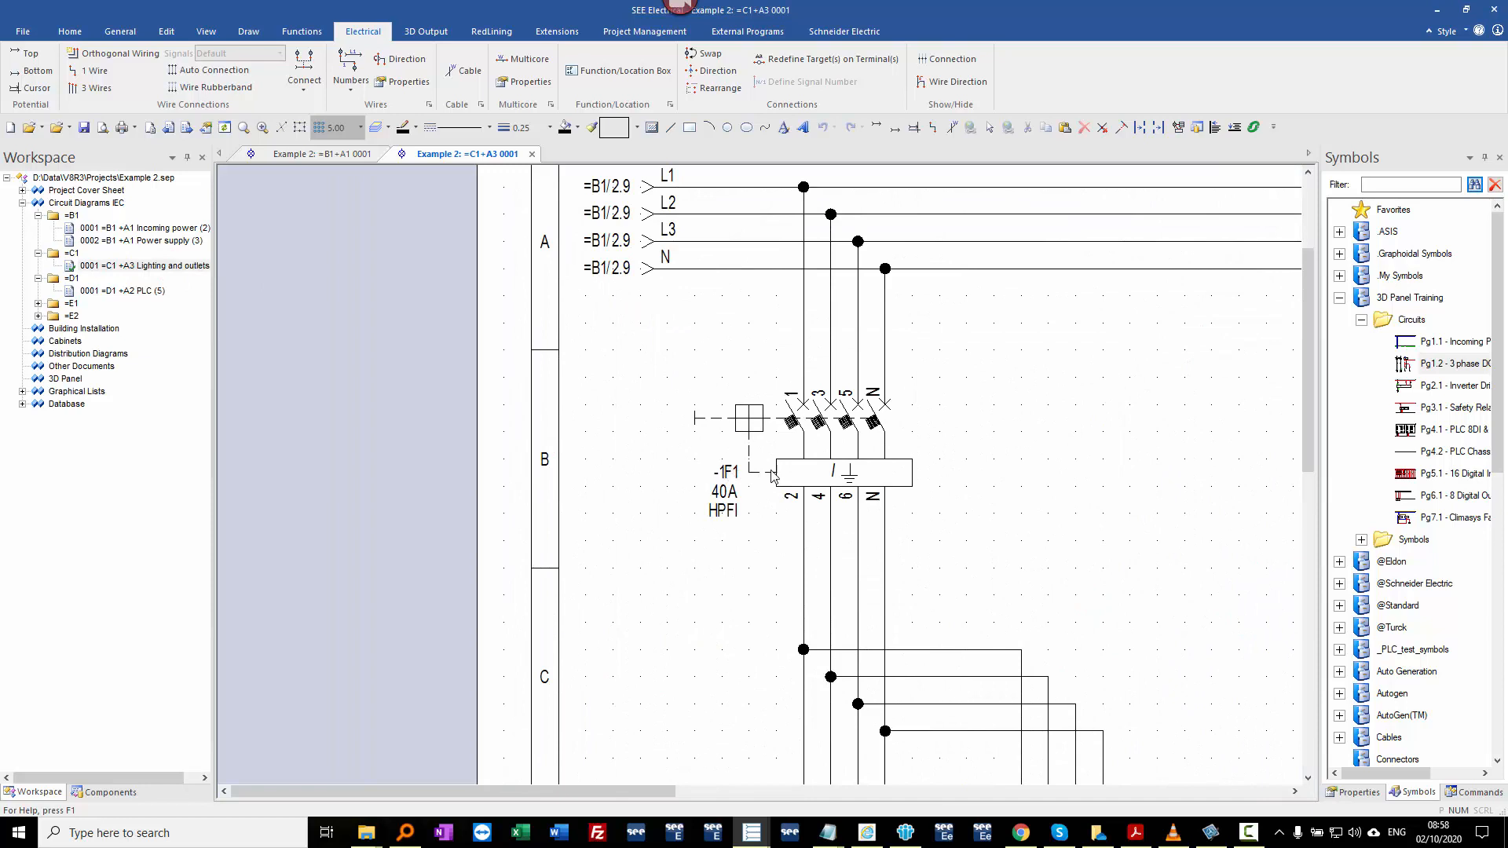
double_click(774, 473)
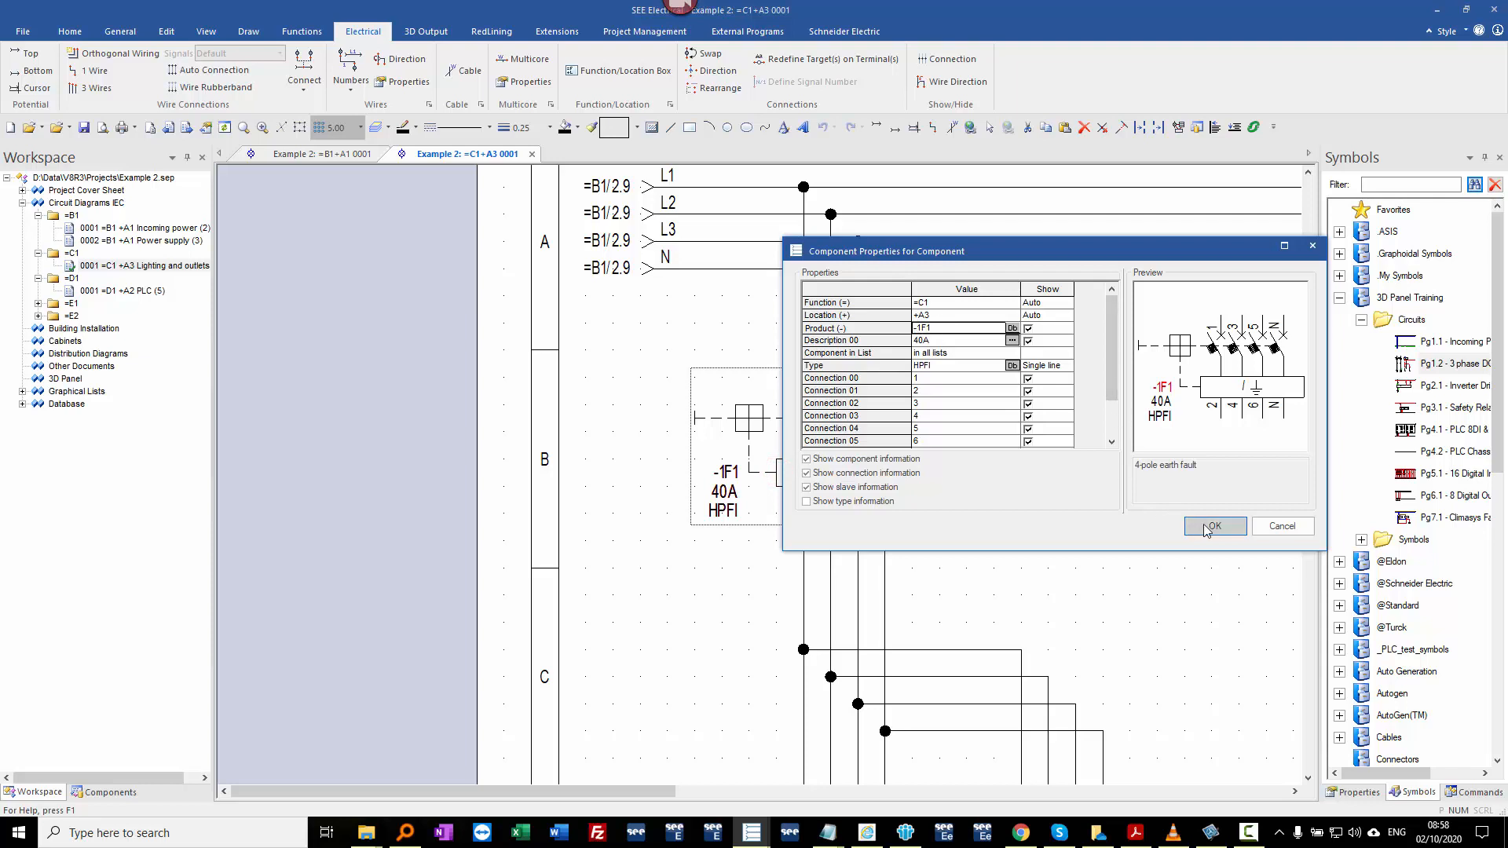
left_click(1212, 527)
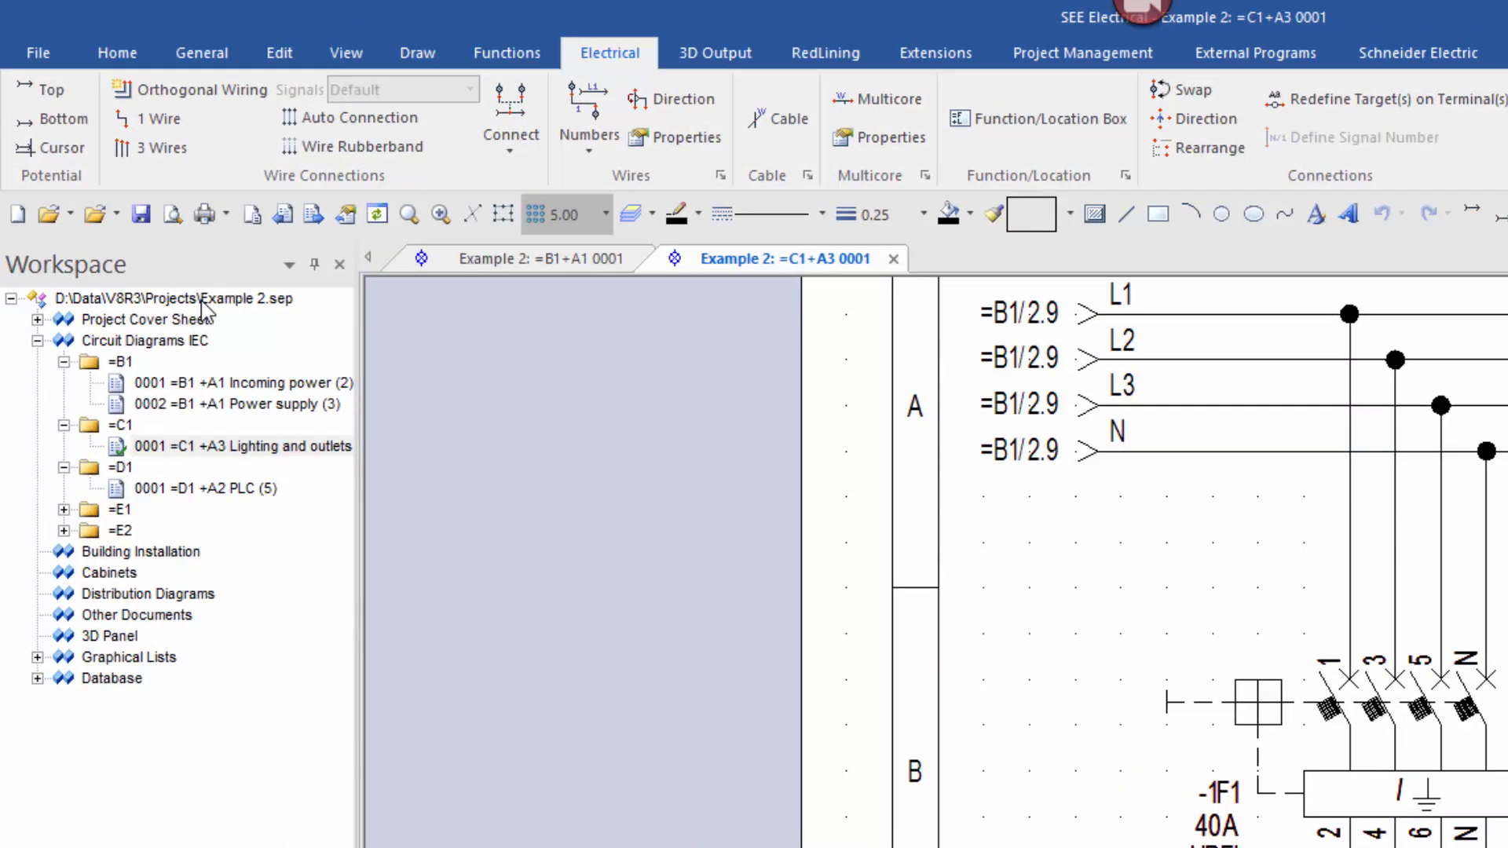
Start Renumber All Drawings on the project, save the workspace, and apply continuous numbering
right_click(154, 299)
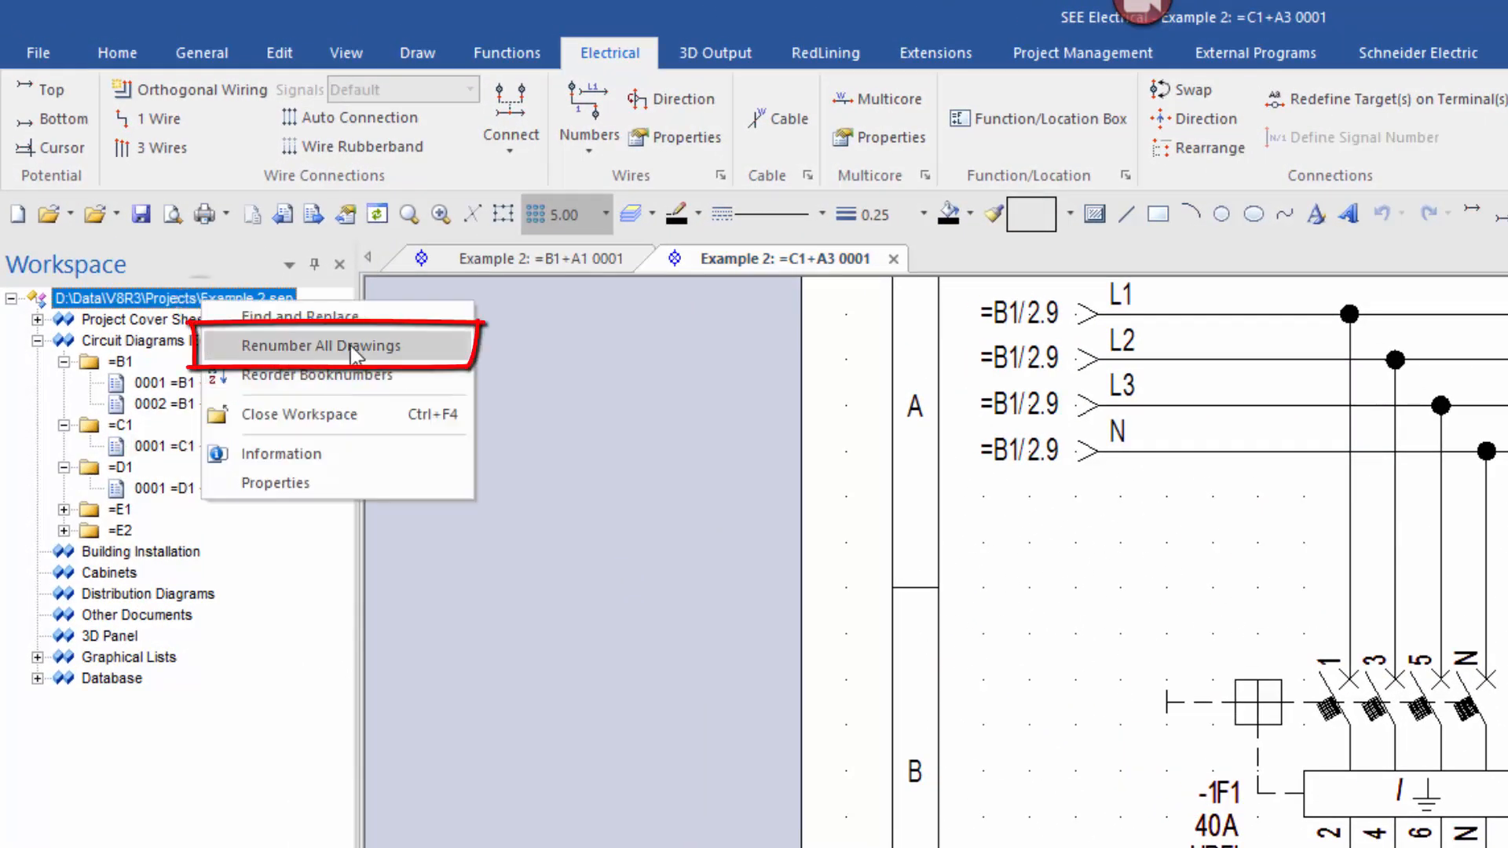
left_click(318, 345)
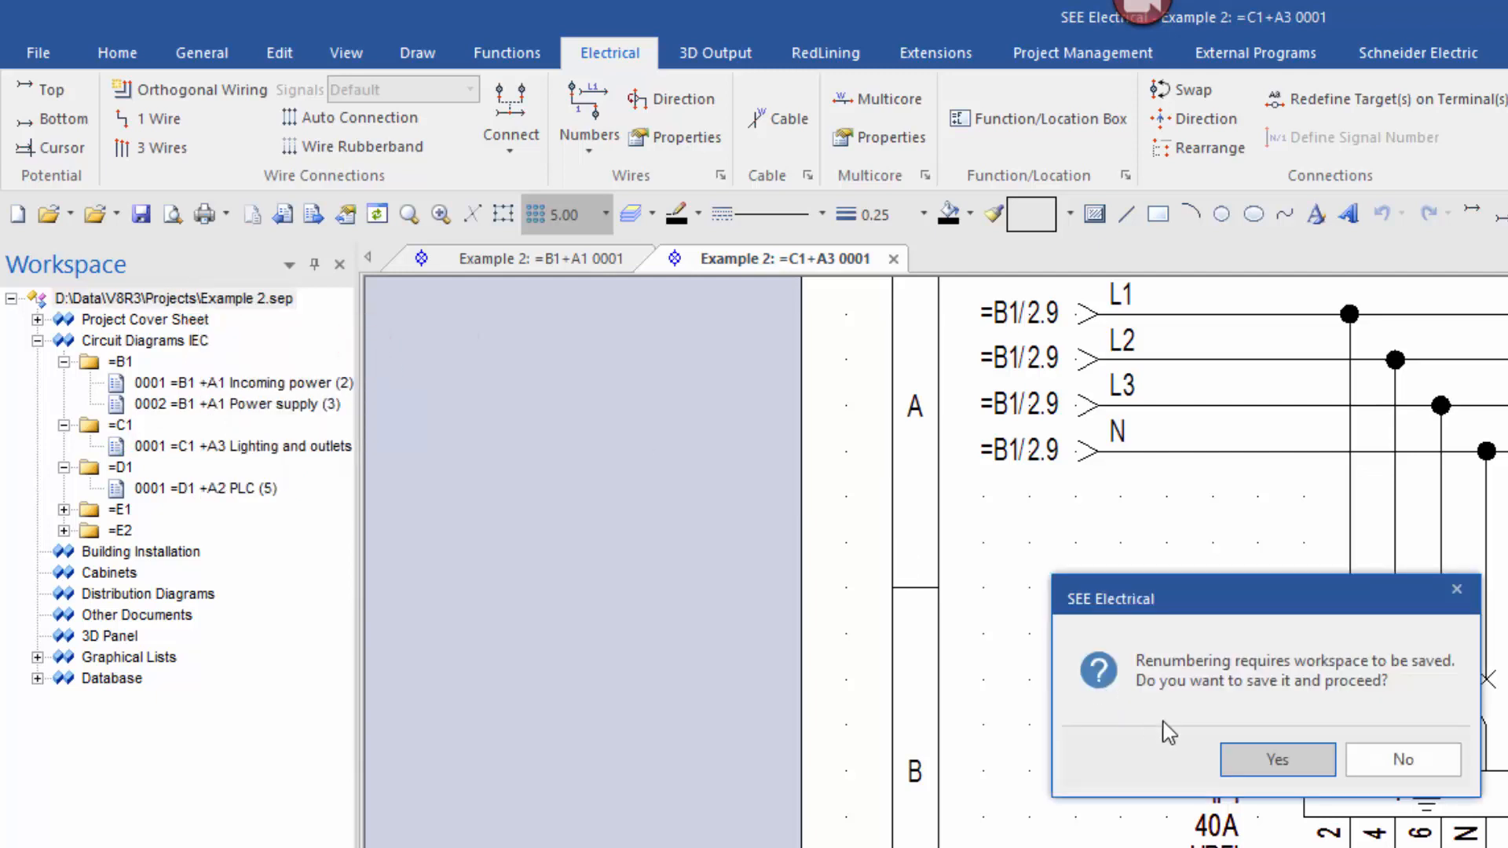
left_click(1277, 758)
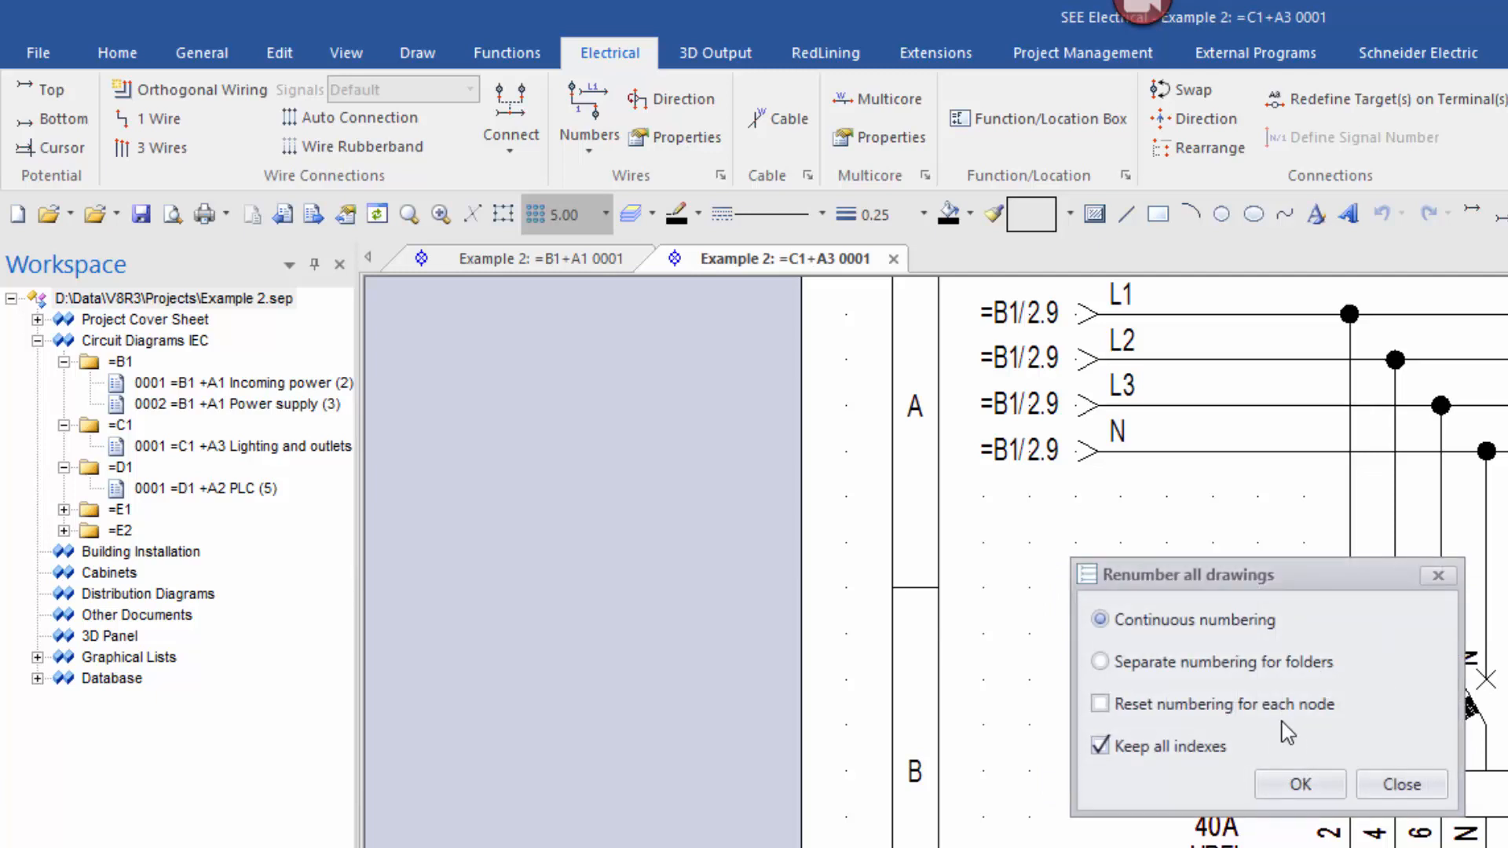
mouse_move(1265, 625)
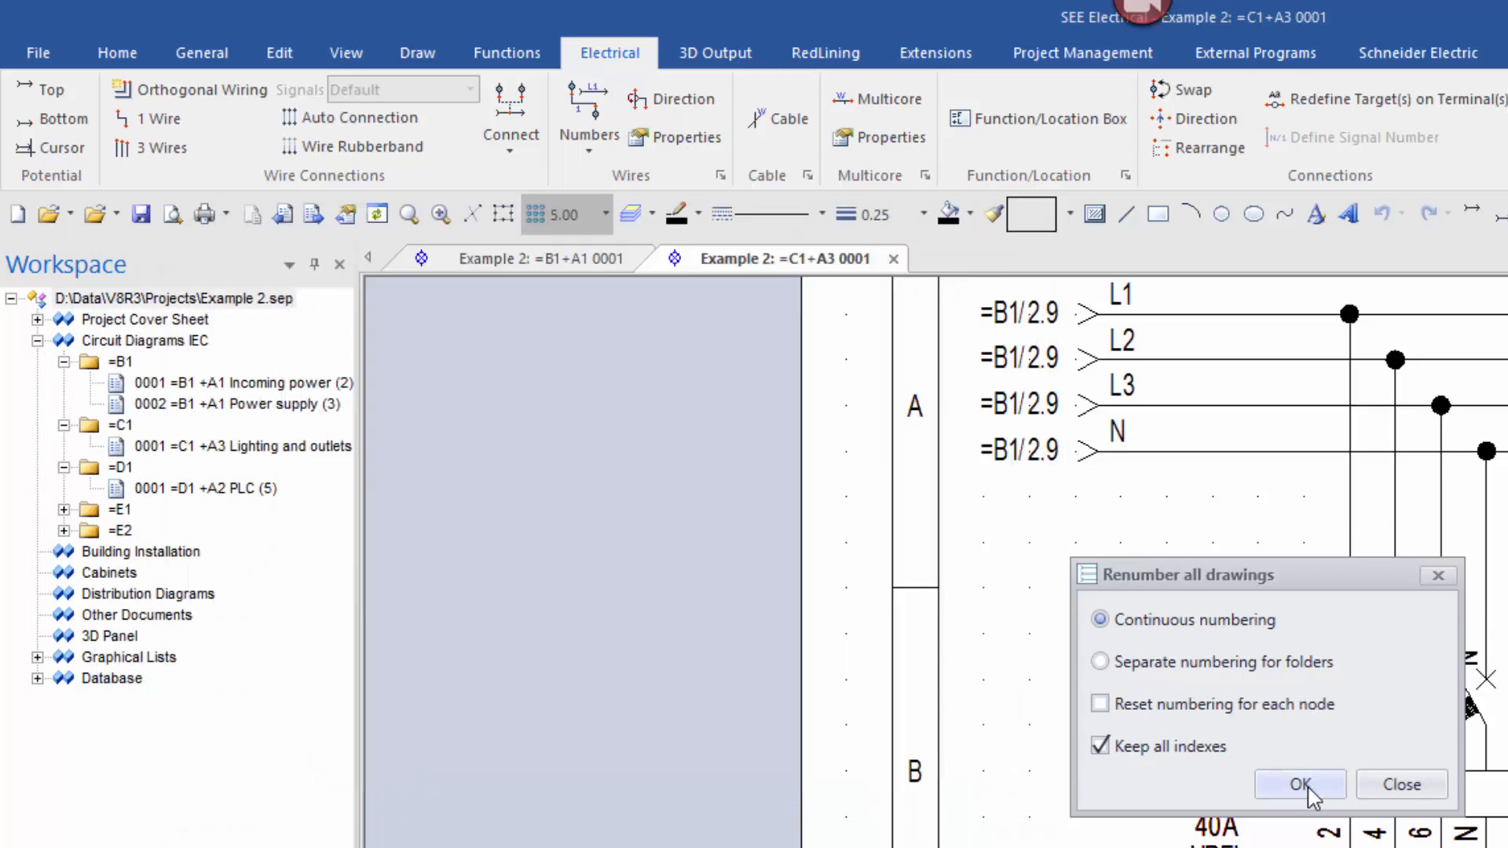
left_click(1297, 783)
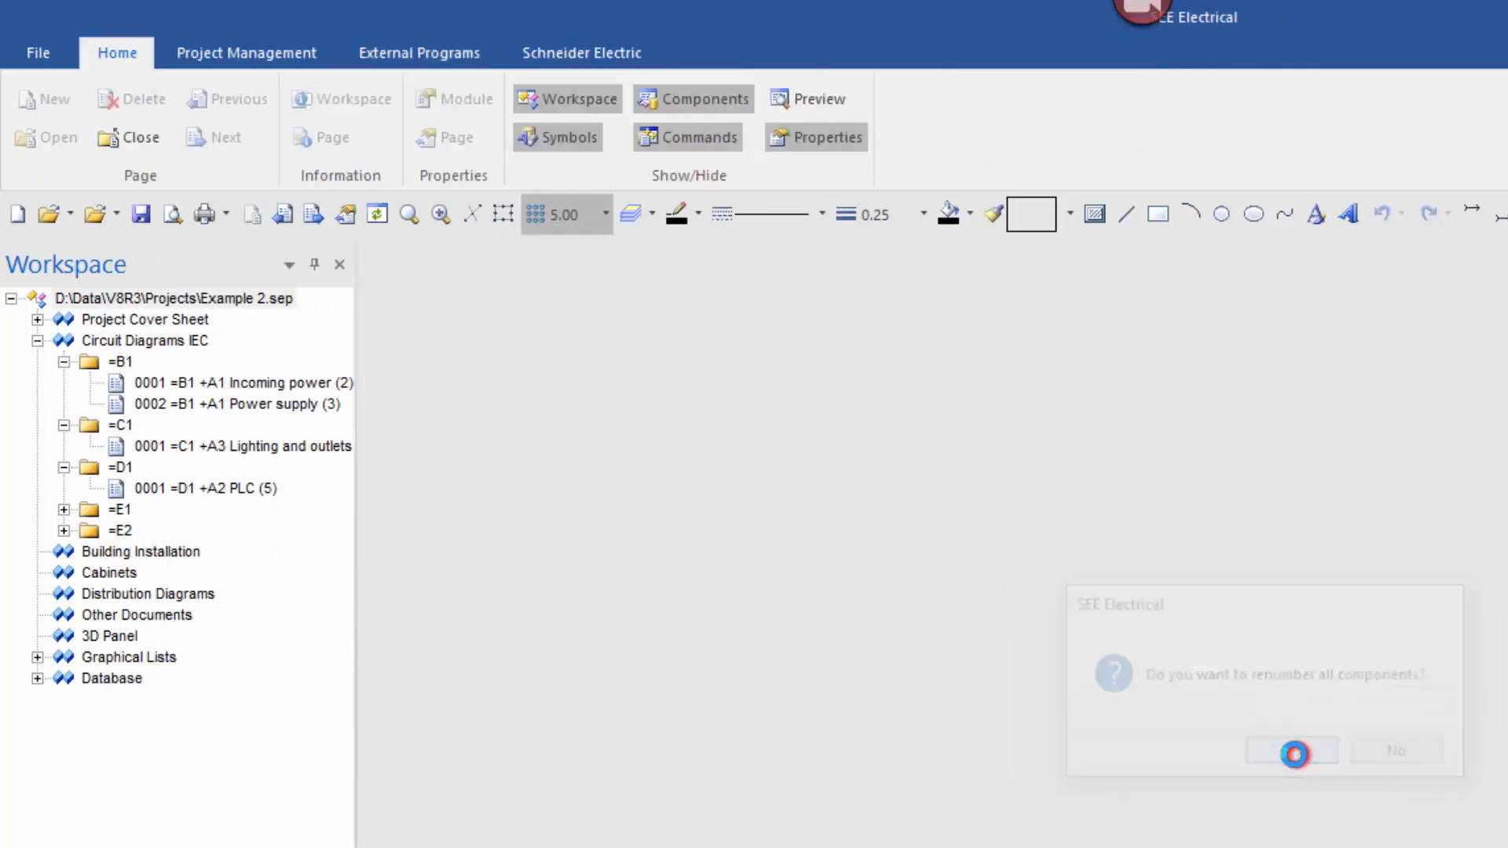
Accept renumbering all components and expand Circuit Diagrams IEC to see pages 0002 and 0003
left_click(1289, 750)
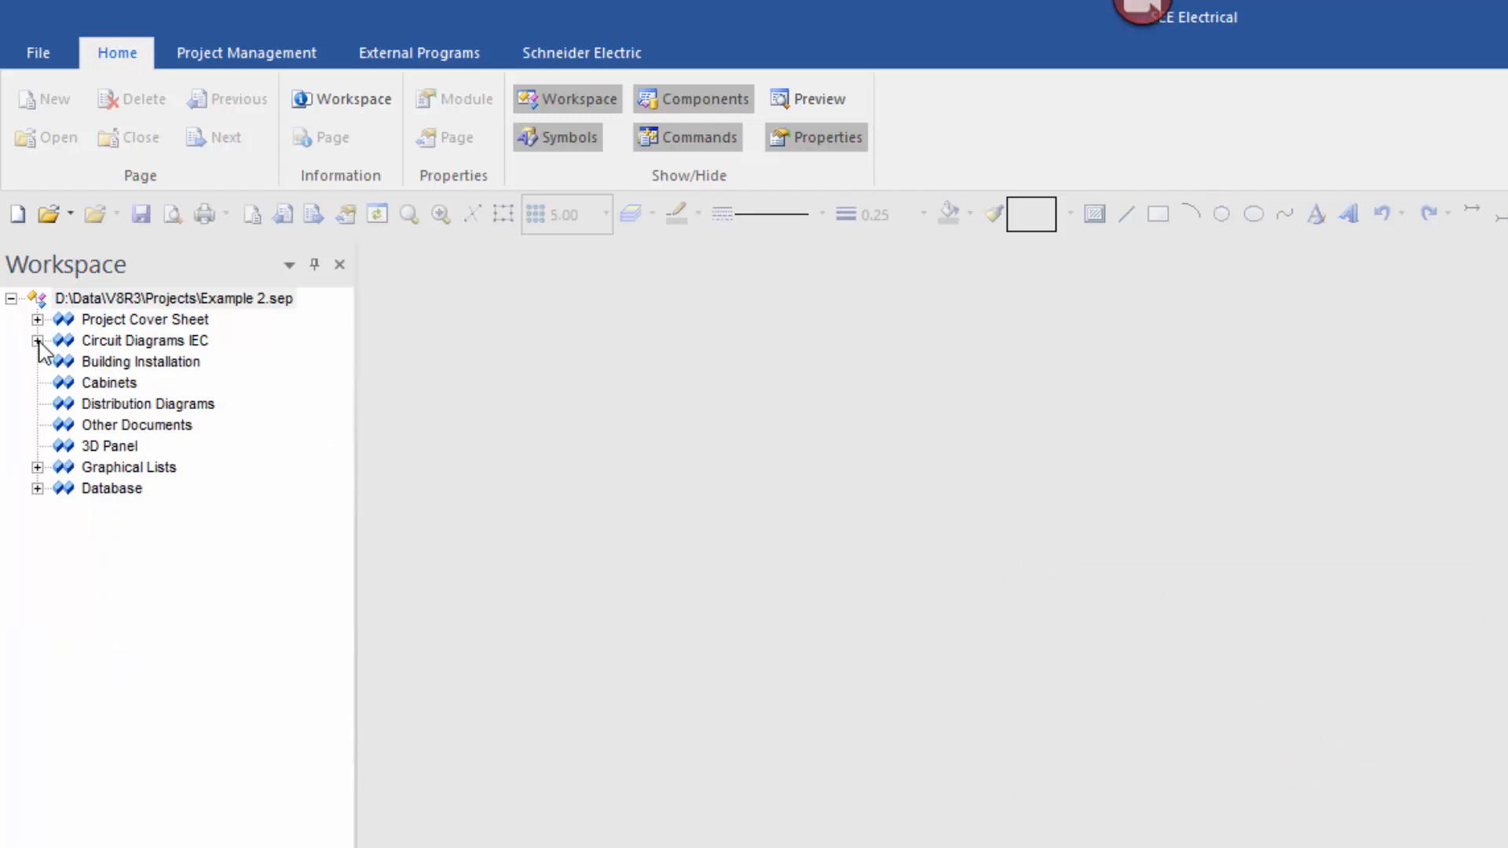
left_click(38, 340)
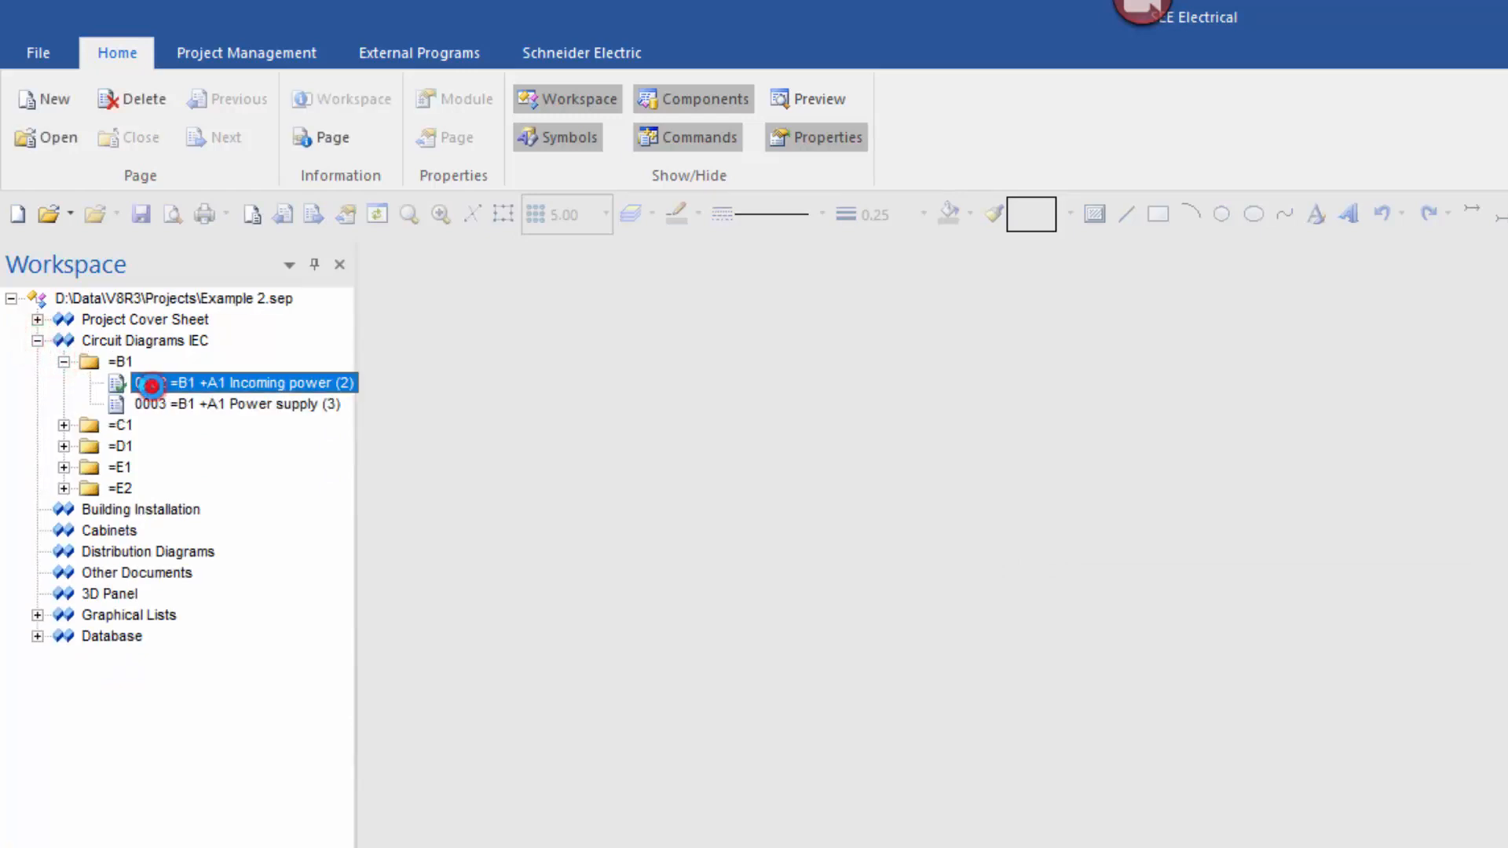
Open renumbered pages 0002, 0003 and 0004 to check breakers -2F1, -3F1 and -4F1
double_click(240, 383)
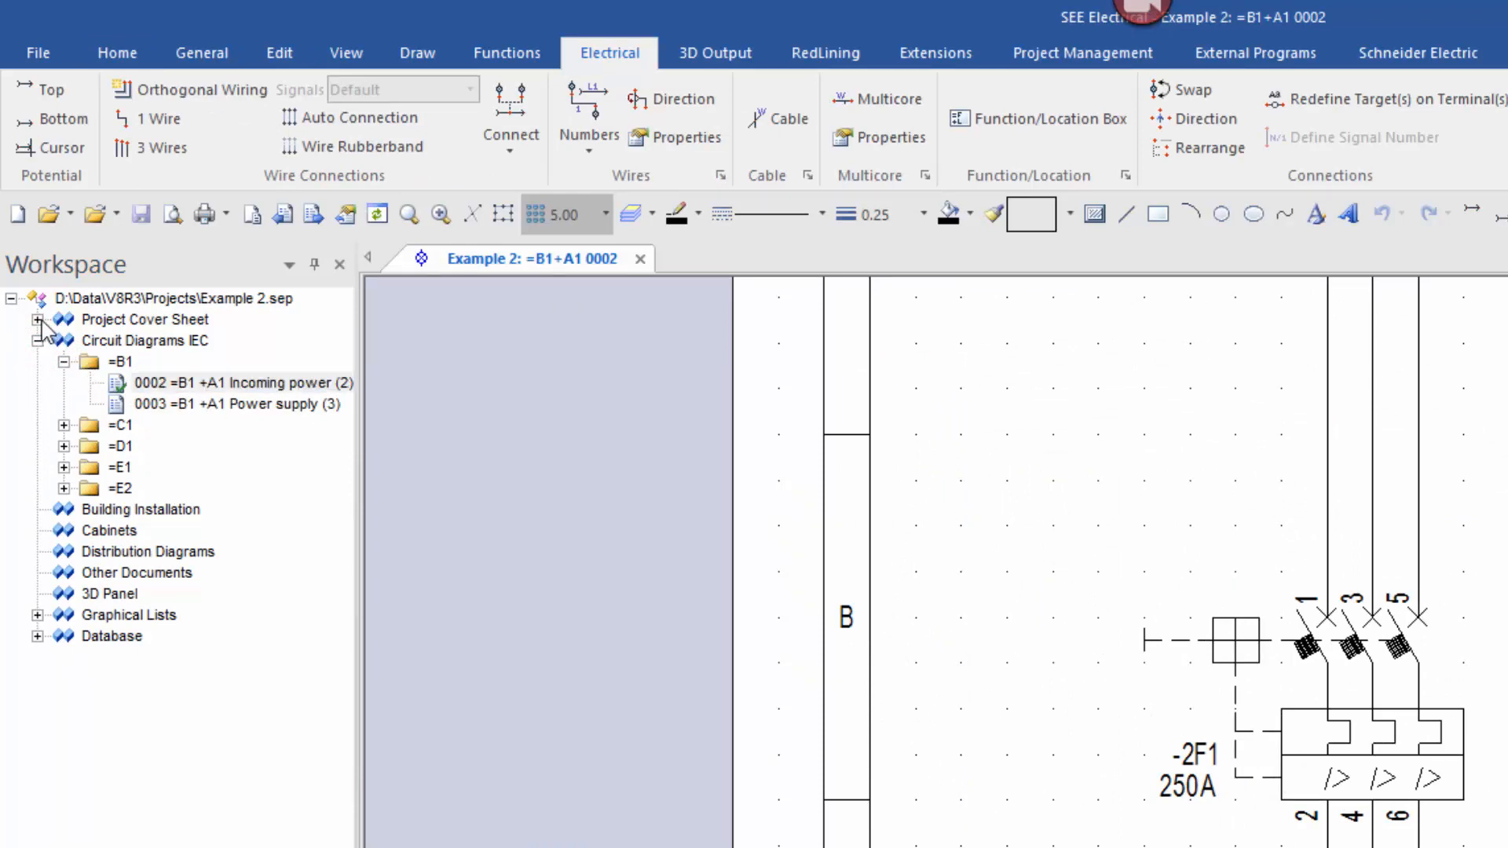
left_click(240, 425)
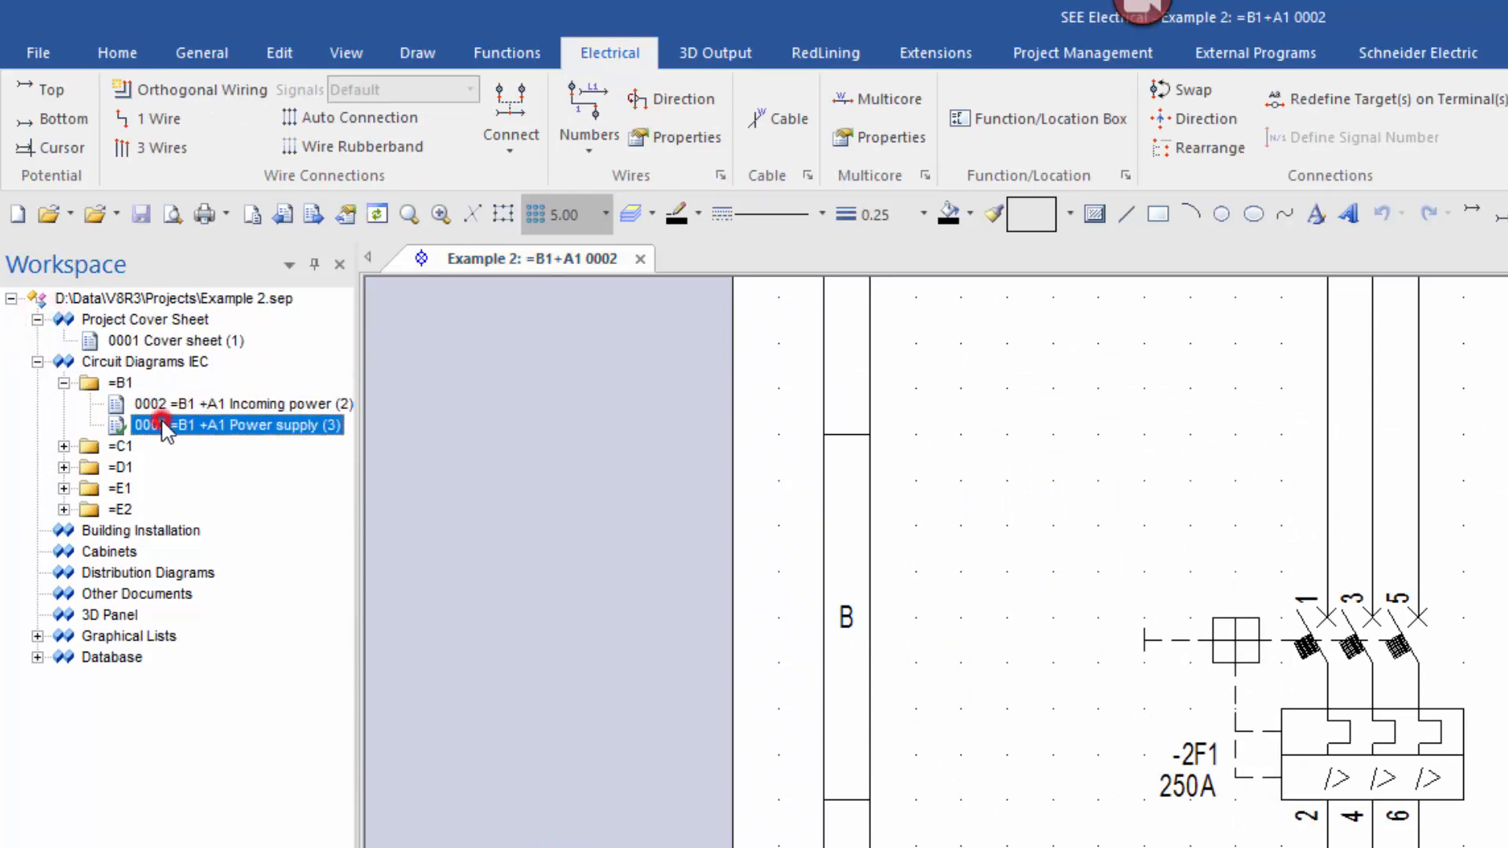
double_click(239, 425)
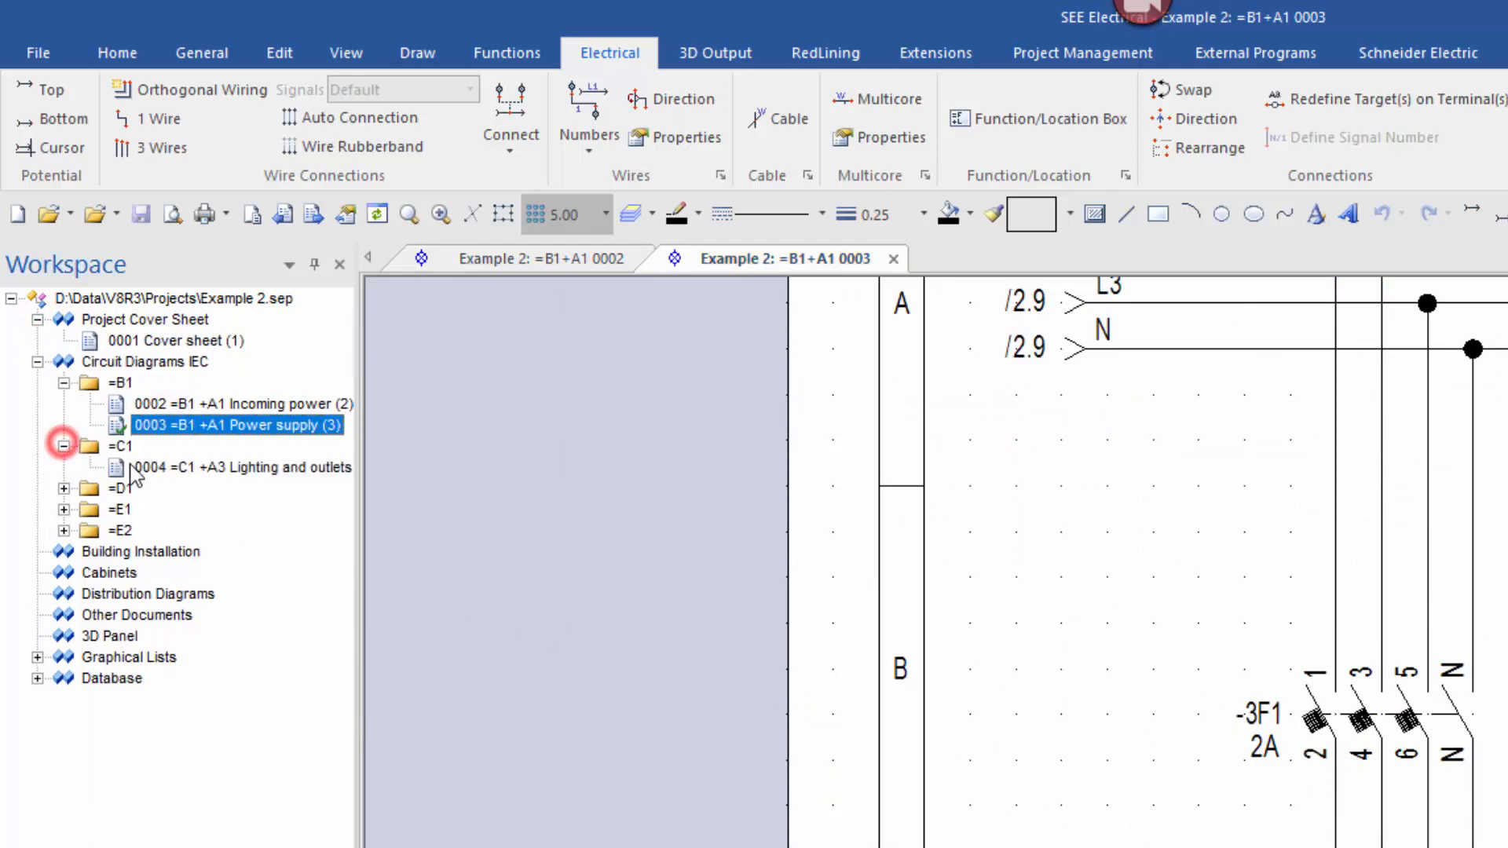
double_click(243, 468)
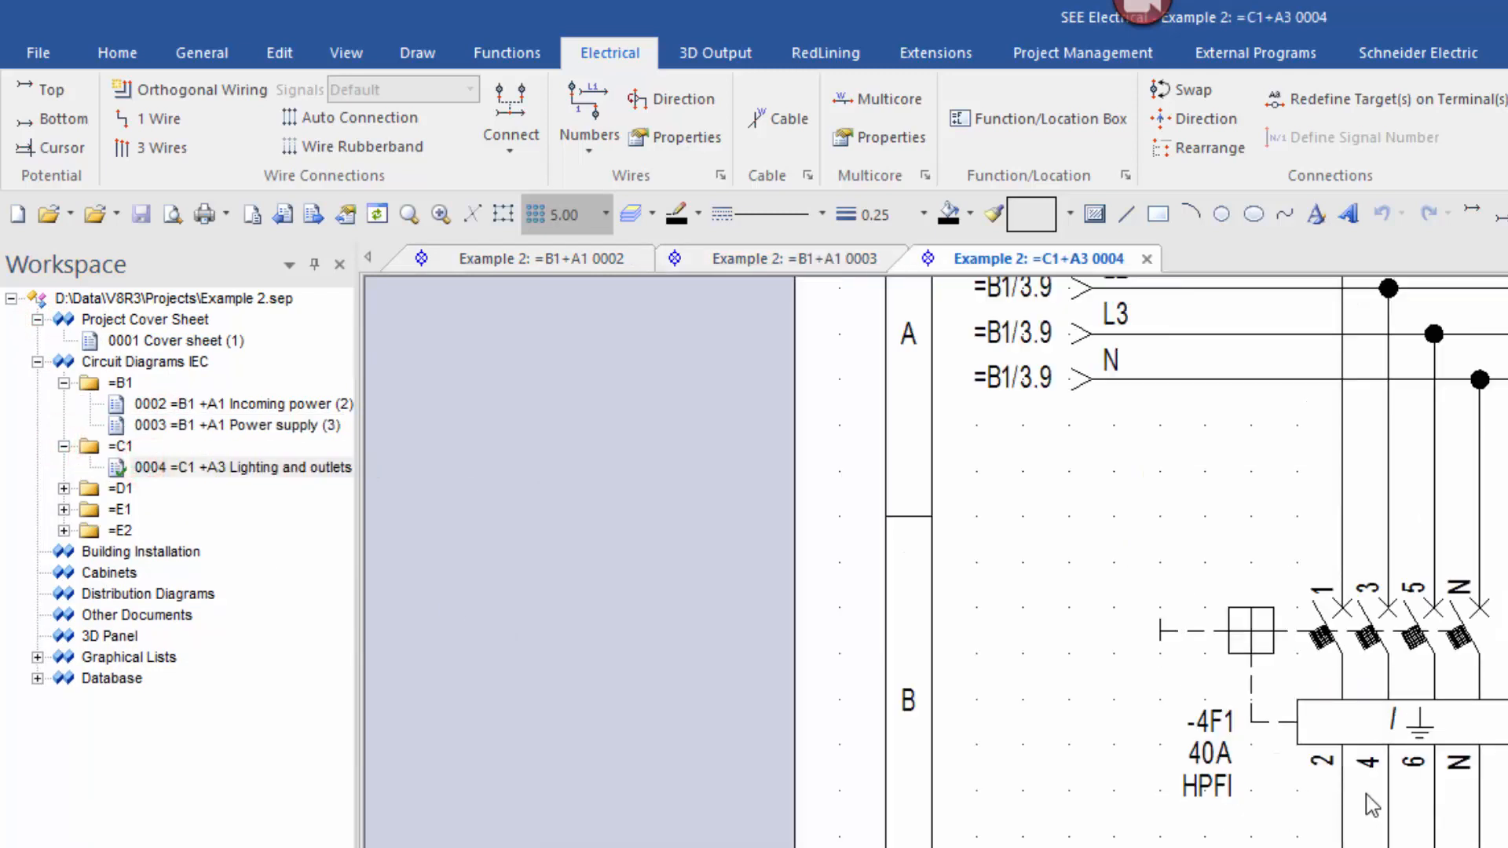